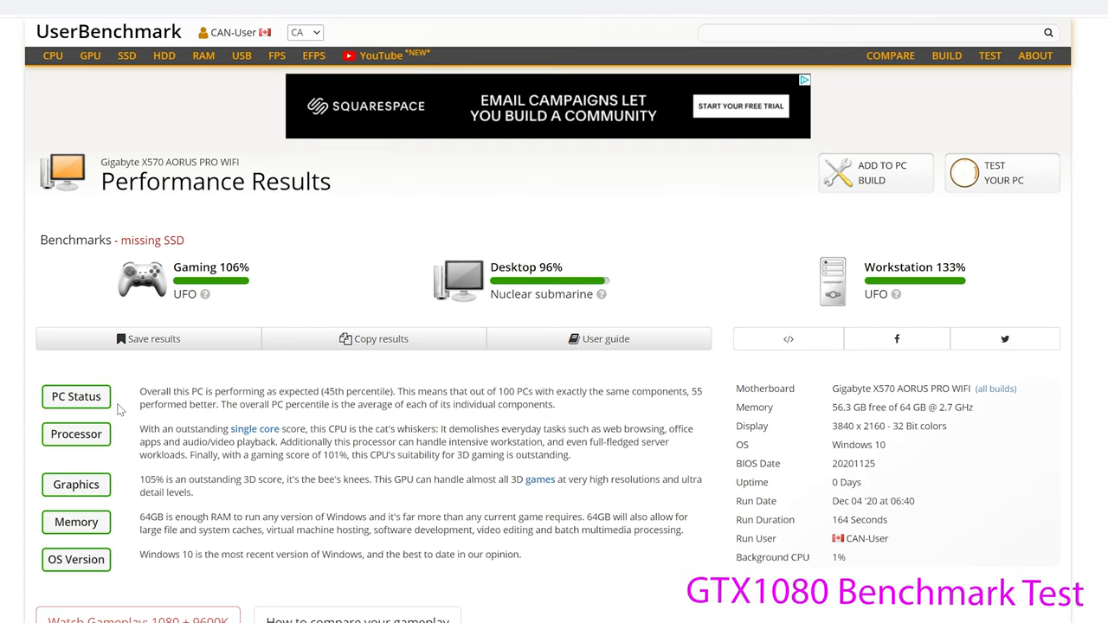
mouse_move(963, 173)
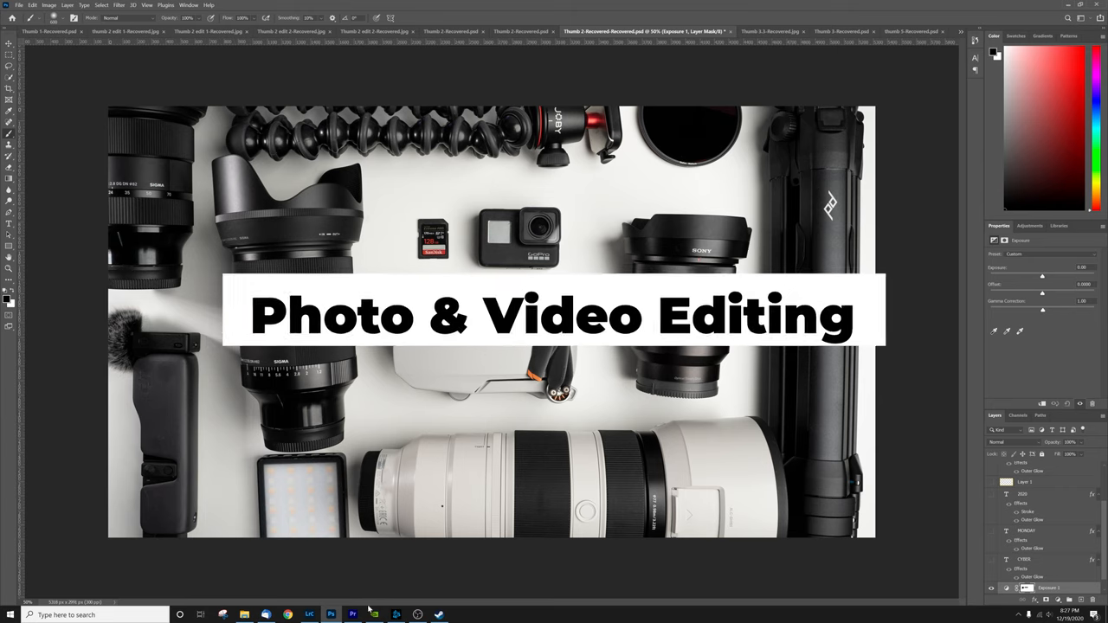
Name the output 'Render test 2 3080.mp4' and start the 4K H.264 export.
click(309, 615)
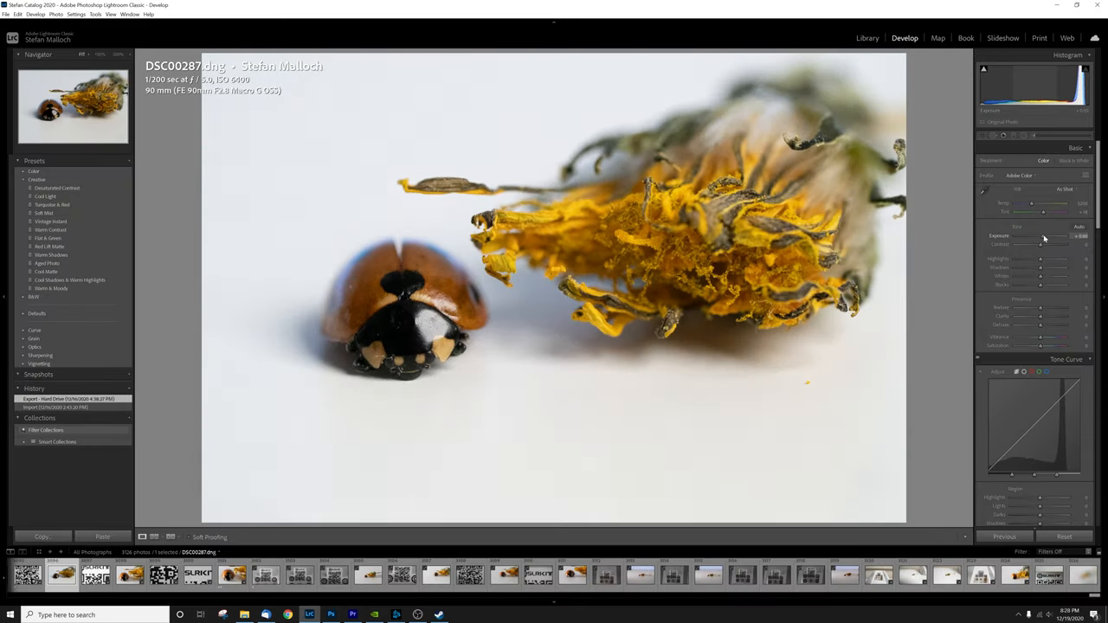
drag(1048, 235, 1043, 236)
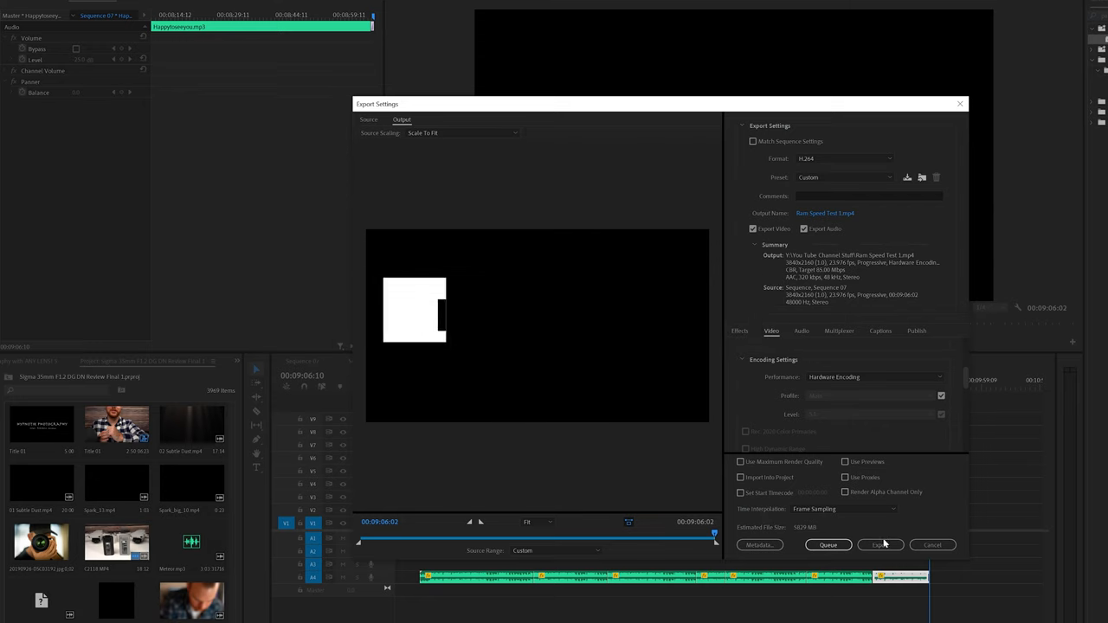
click(880, 545)
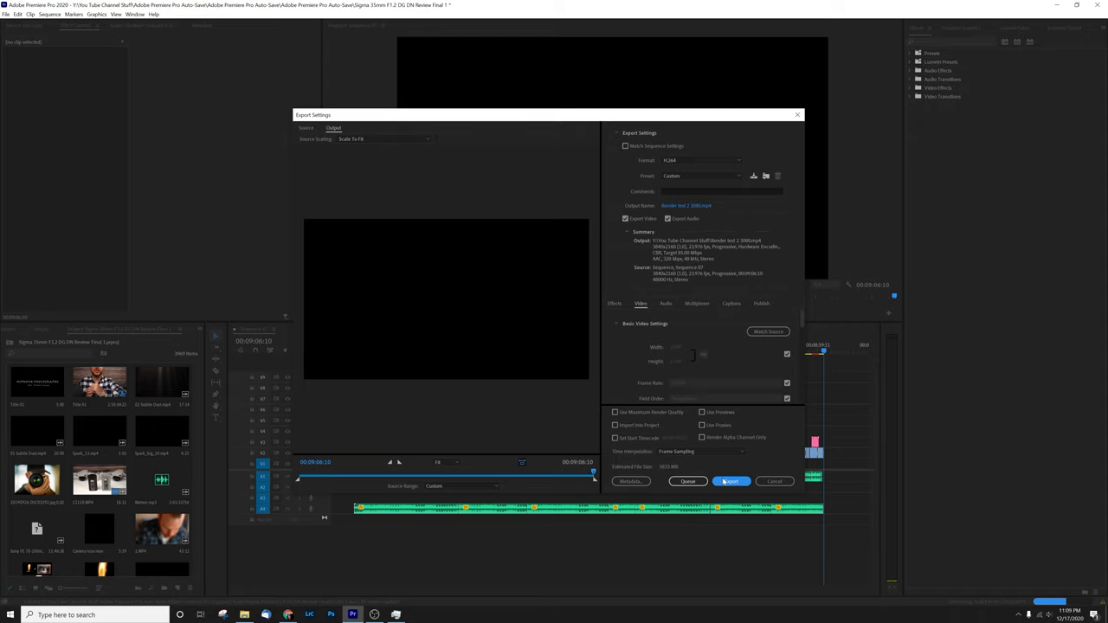
click(730, 482)
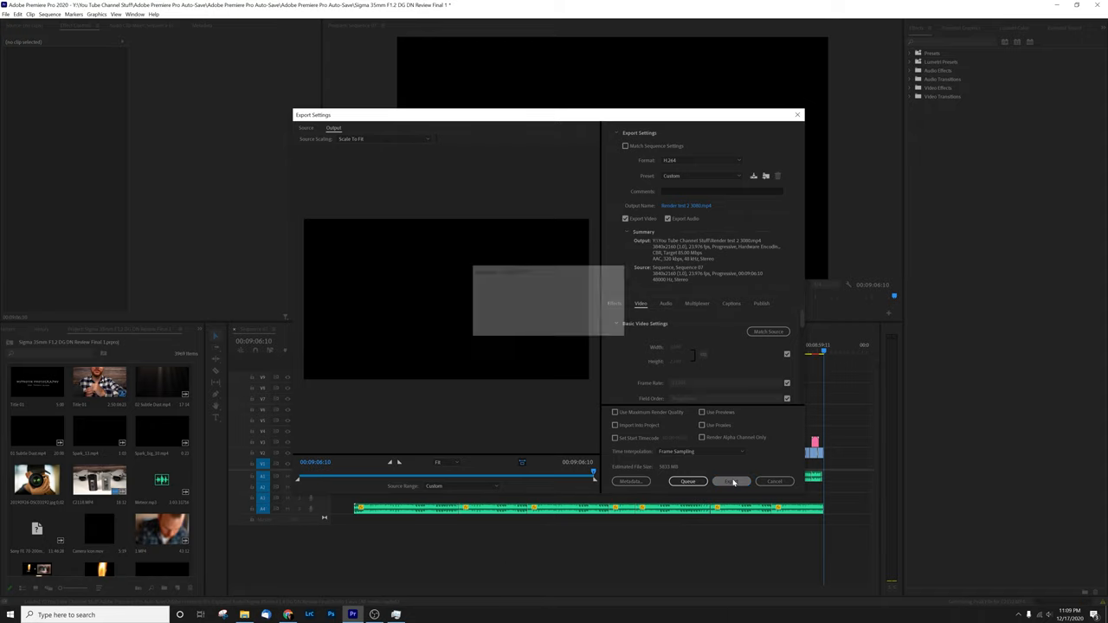
click(732, 481)
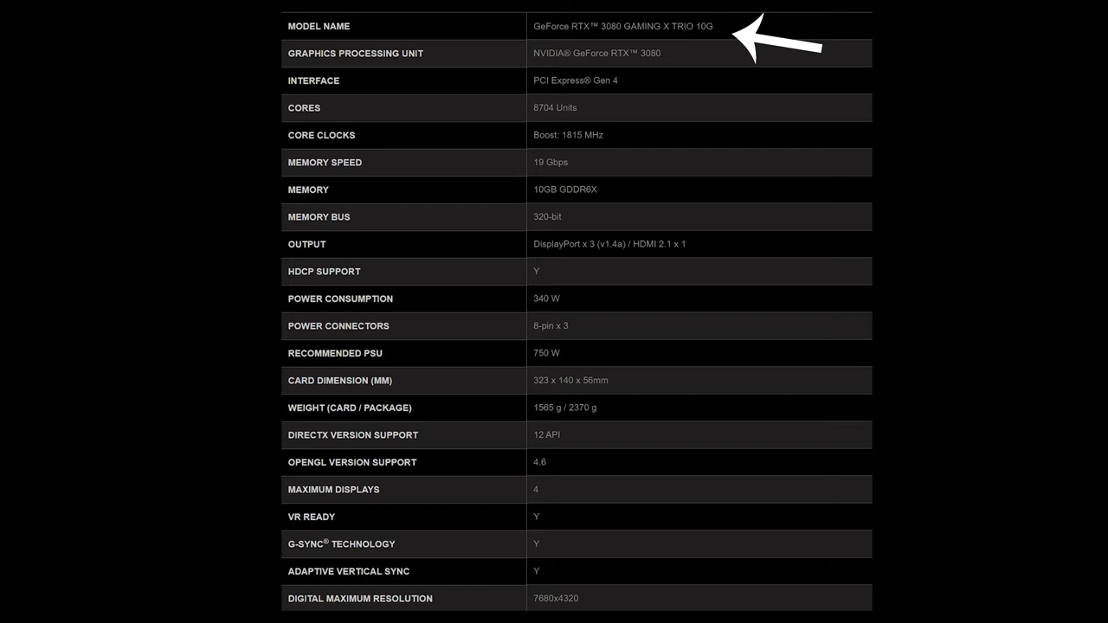
mouse_move(607, 307)
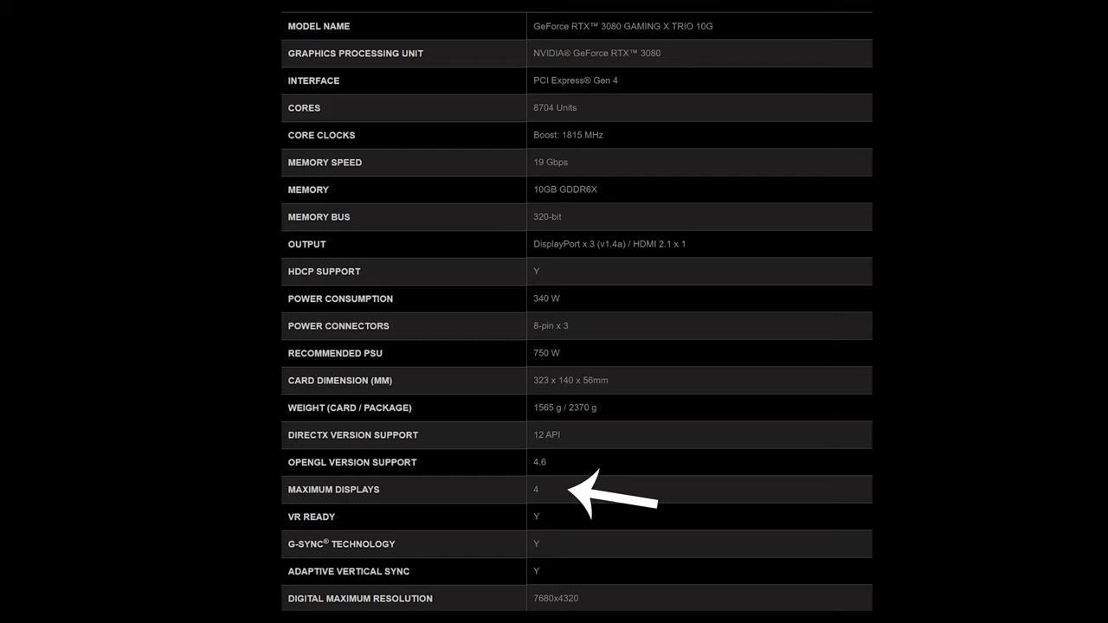
mouse_move(710, 247)
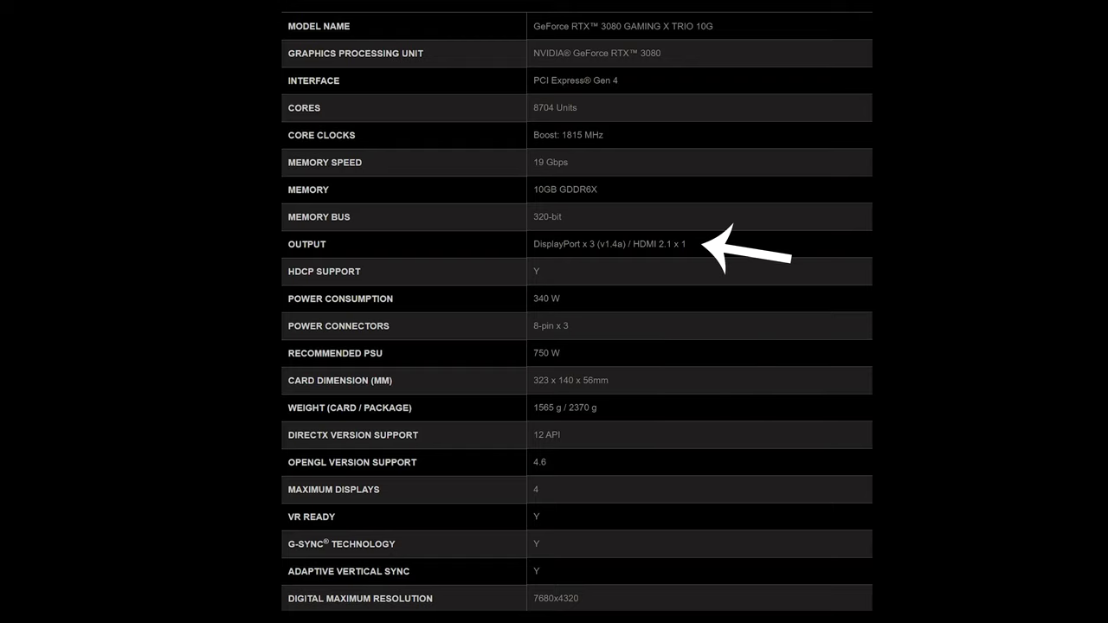